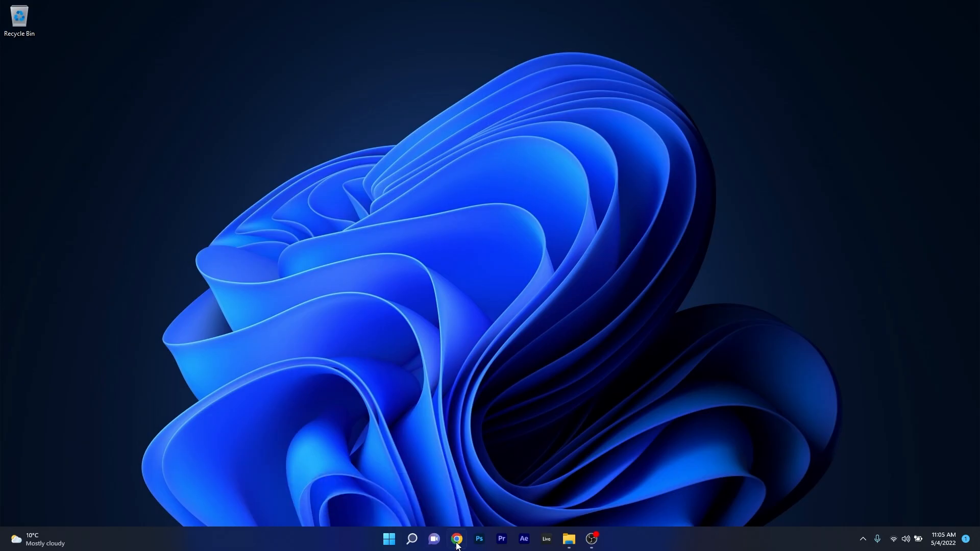
Launch Google Chrome from the taskbar onto the Roblox login page
left_click(457, 538)
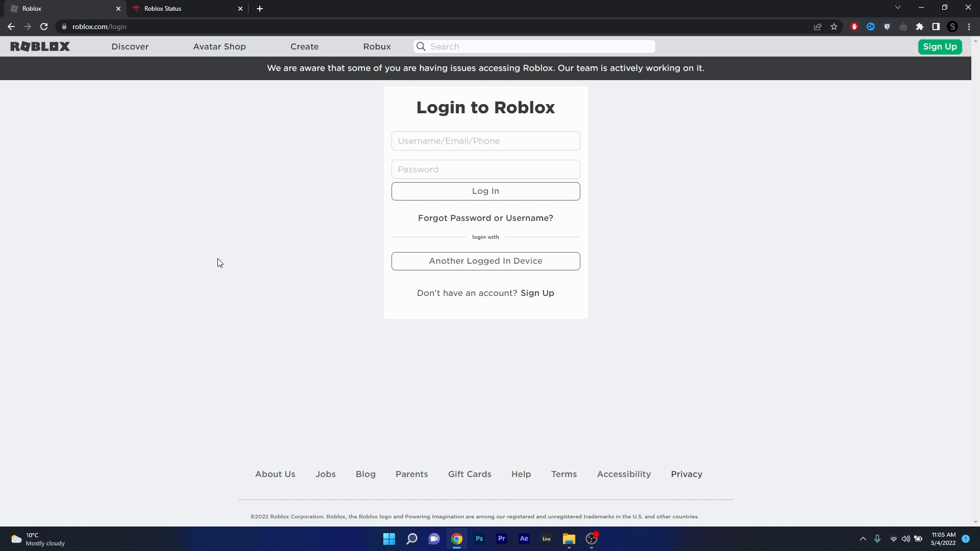
Reload the Roblox login page several times with F5 until the login form shows again
key("F5")
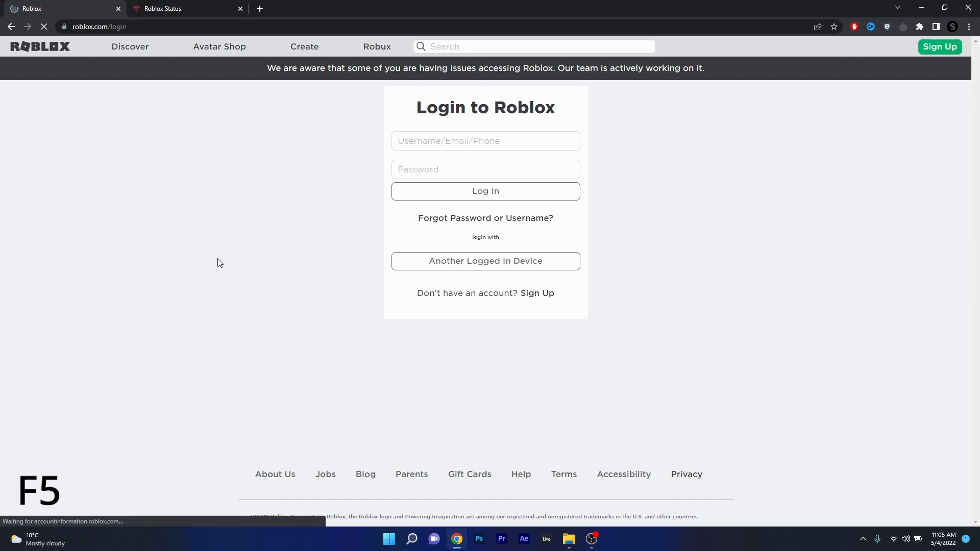
key("f5")
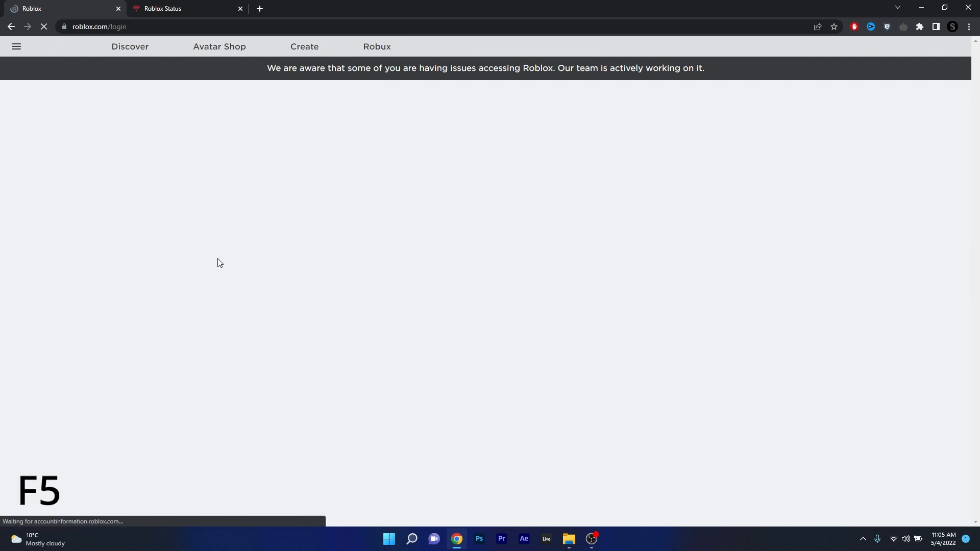
key("f5")
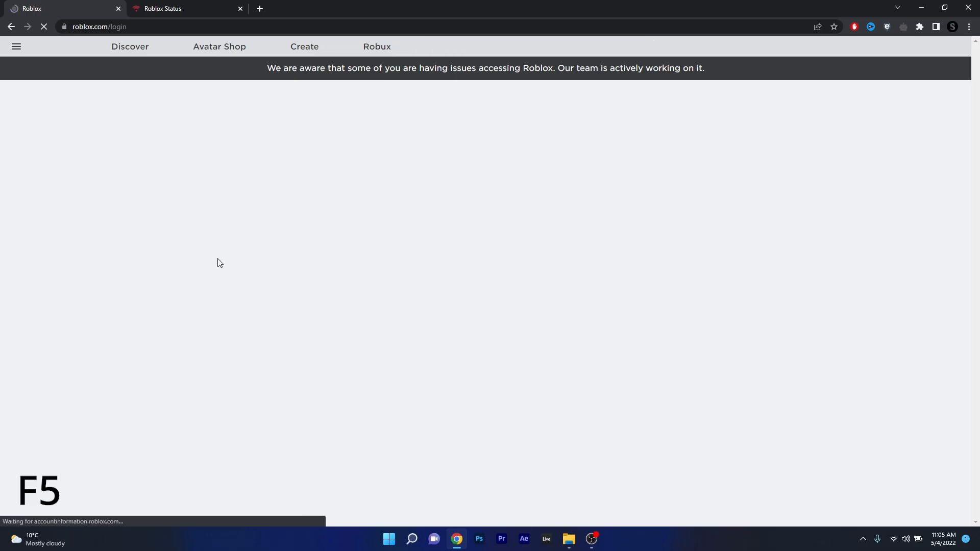
key("f5")
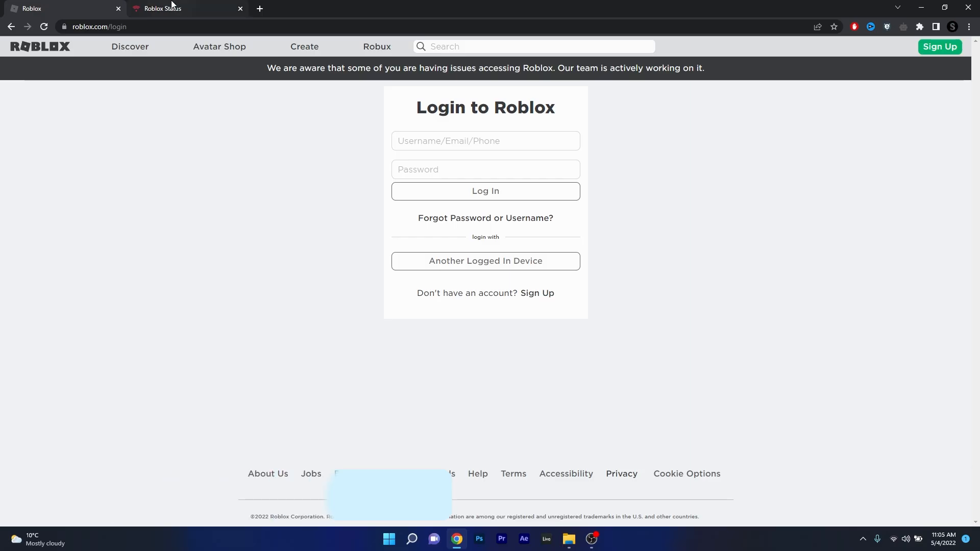
Switch to the Roblox Status tab to review the active incident history
left_click(185, 8)
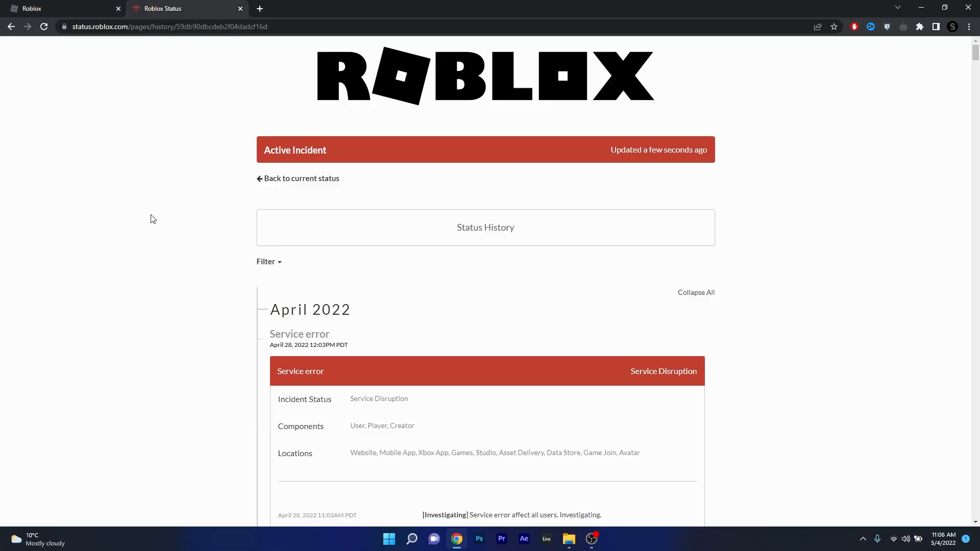
mouse_move(180, 229)
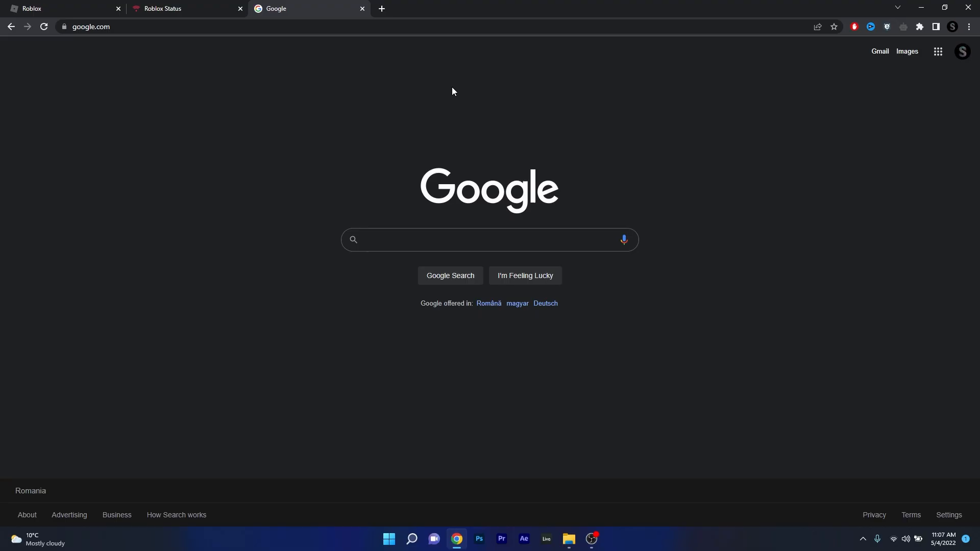
Reach Chrome's Clear browsing data dialog through the main menu and History
left_click(489, 239)
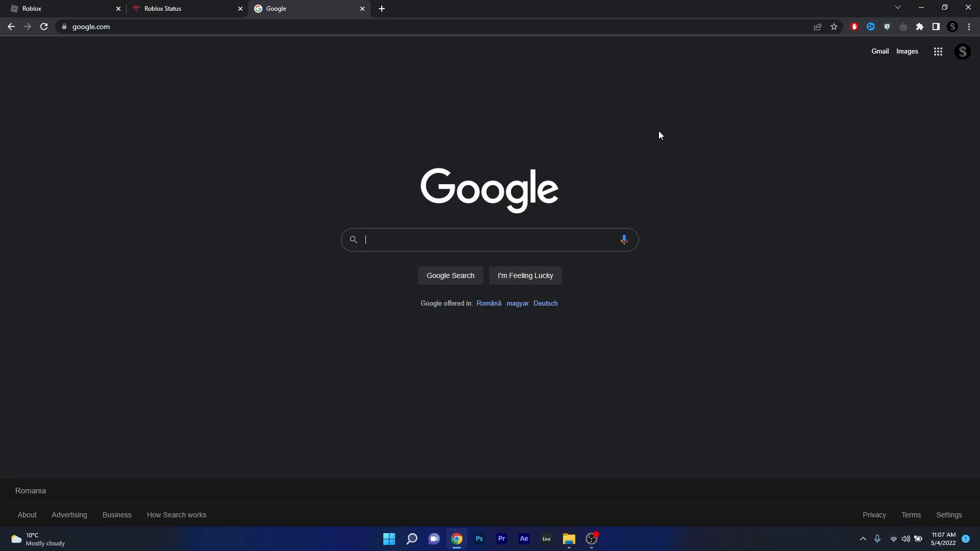
mouse_move(975, 65)
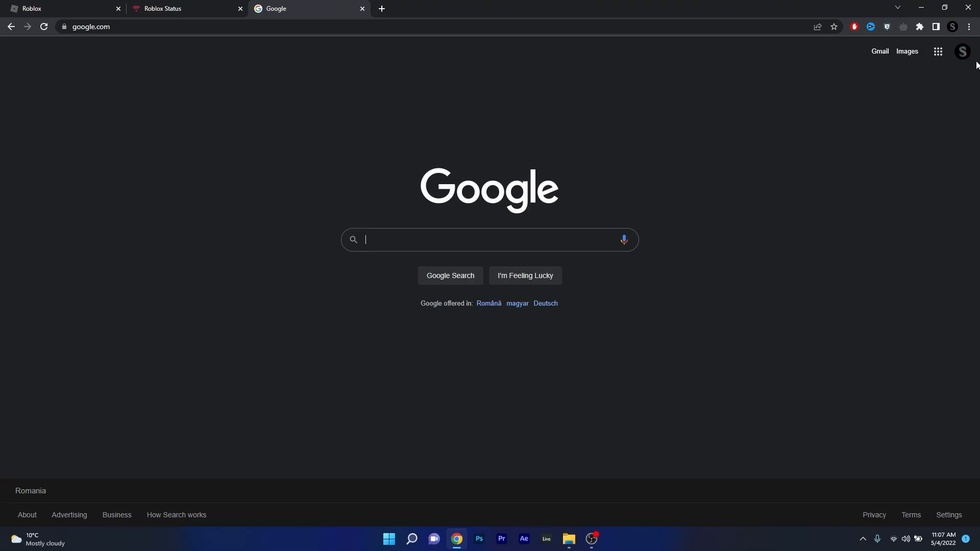
left_click(968, 26)
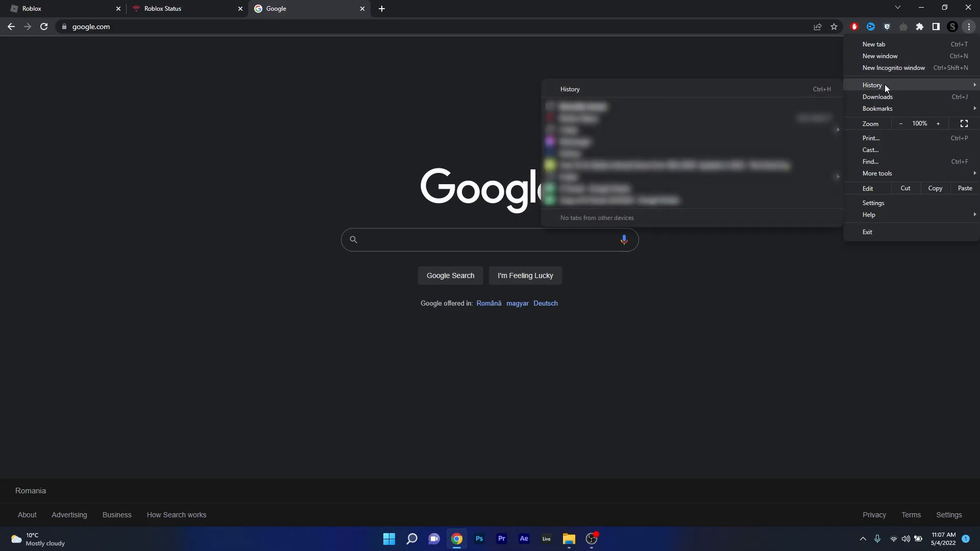
mouse_move(782, 94)
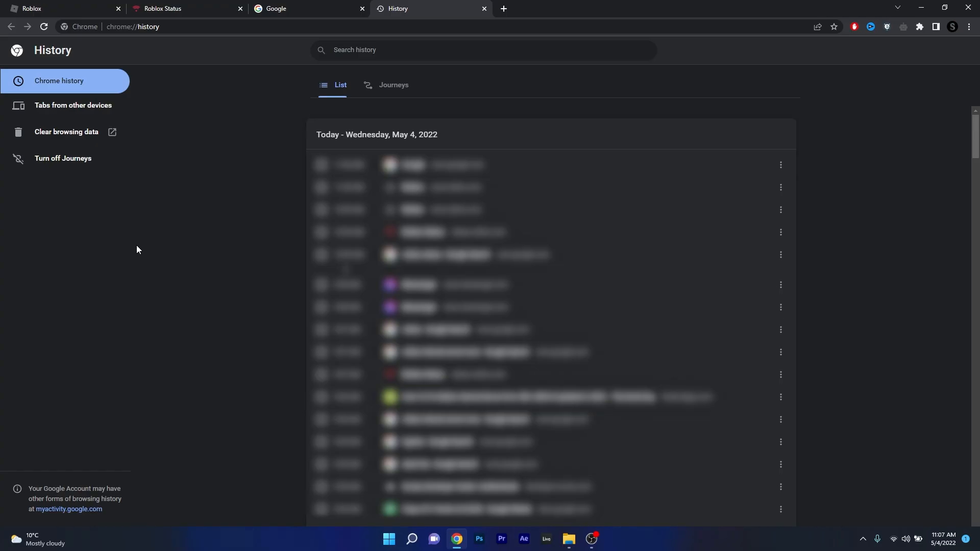
mouse_move(66, 131)
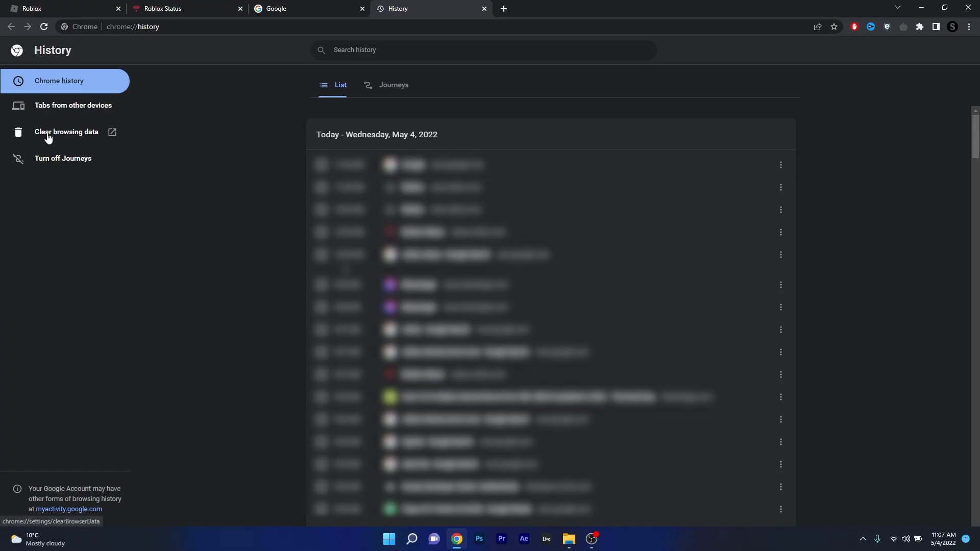
left_click(66, 131)
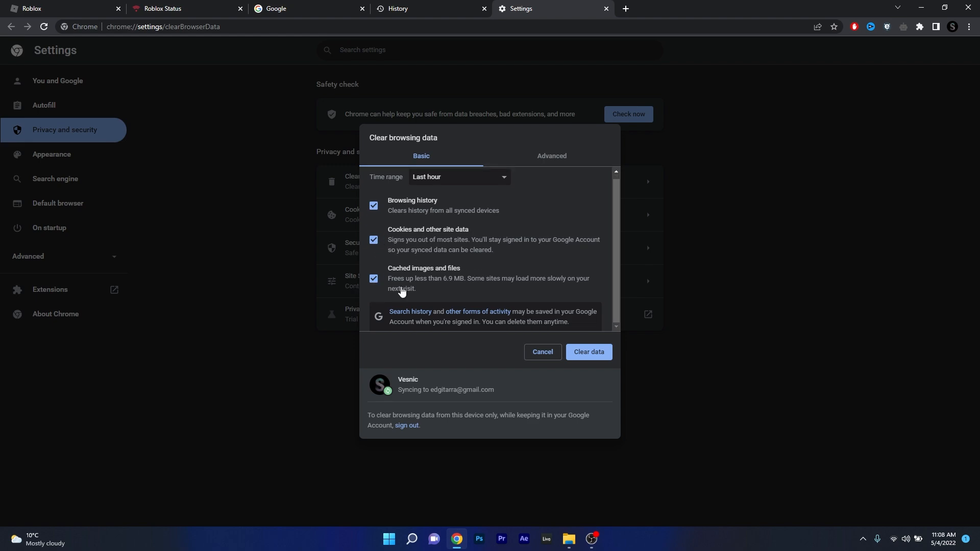
mouse_move(456, 201)
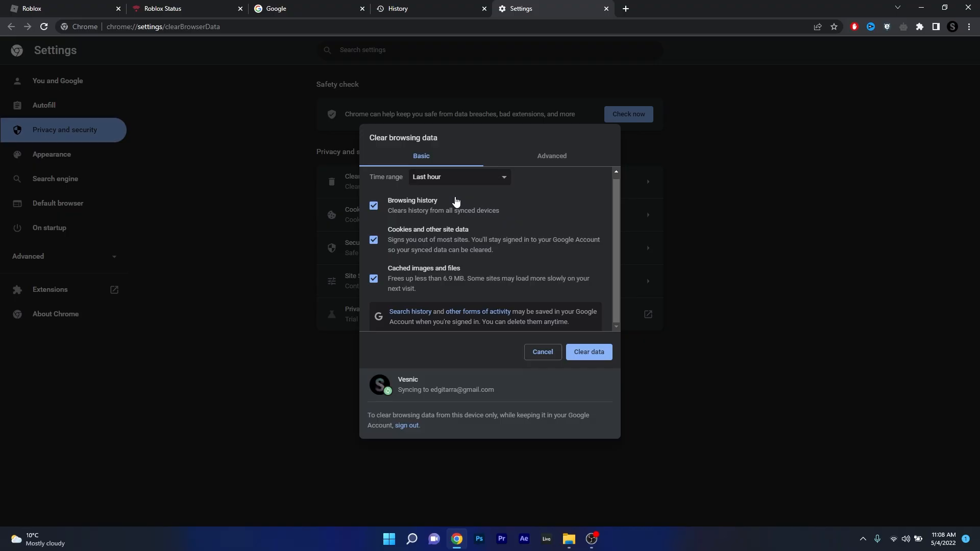
Clear the last hour's history, cookies and cached files, then close the Settings tab
left_click(458, 177)
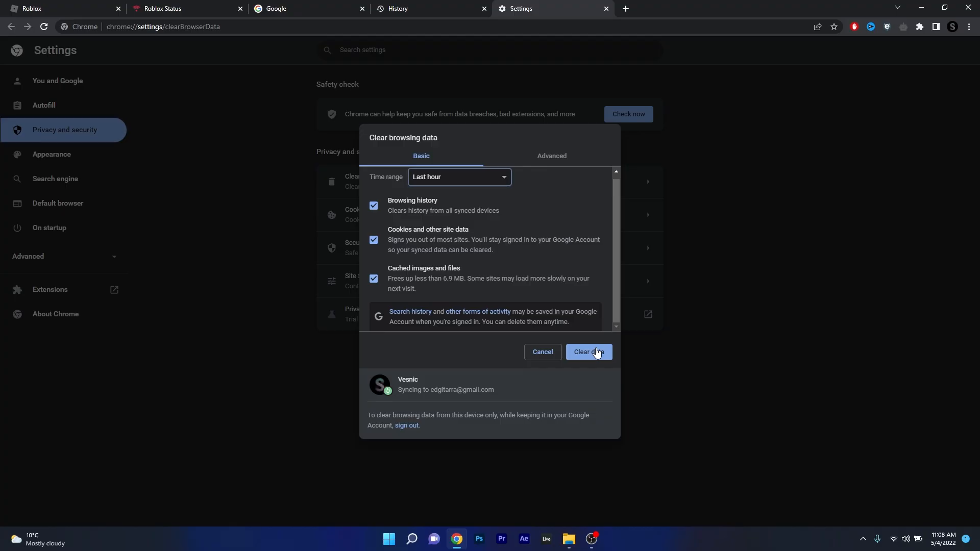
mouse_move(606, 8)
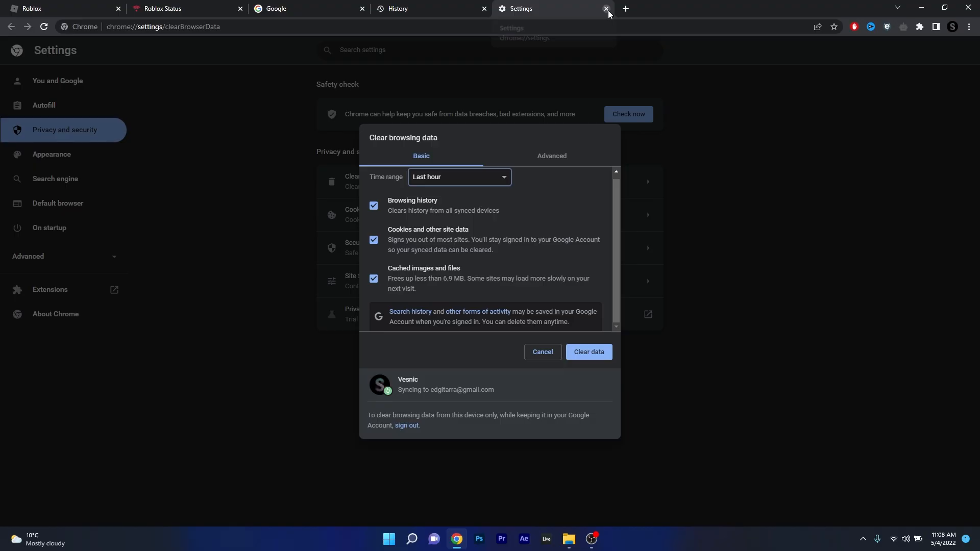
left_click(604, 10)
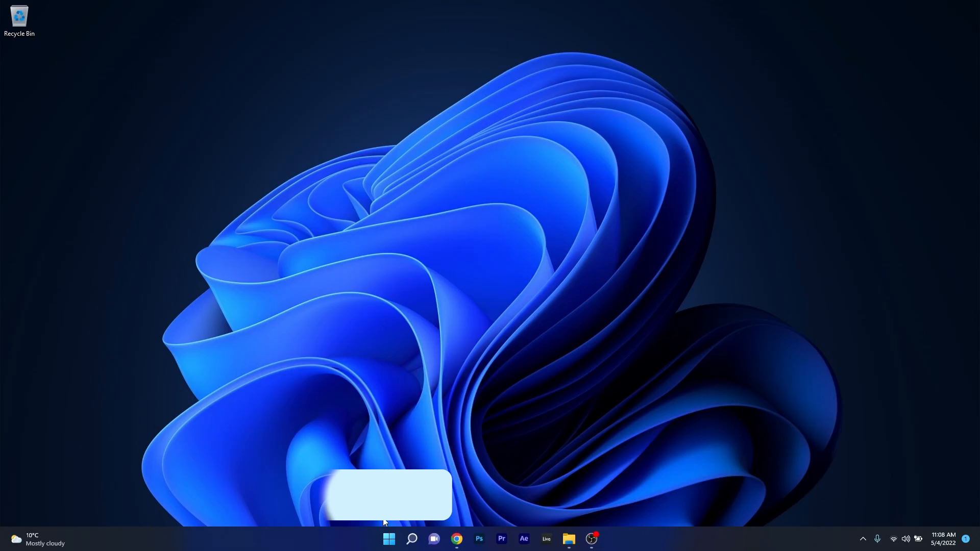
Launch Windows Settings from Start and scroll System down to Troubleshoot
left_click(388, 539)
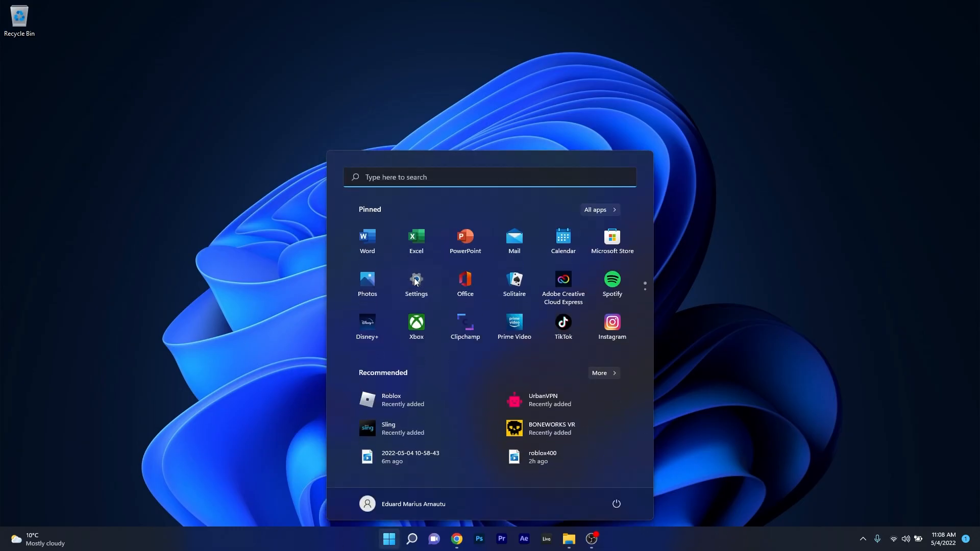
left_click(415, 283)
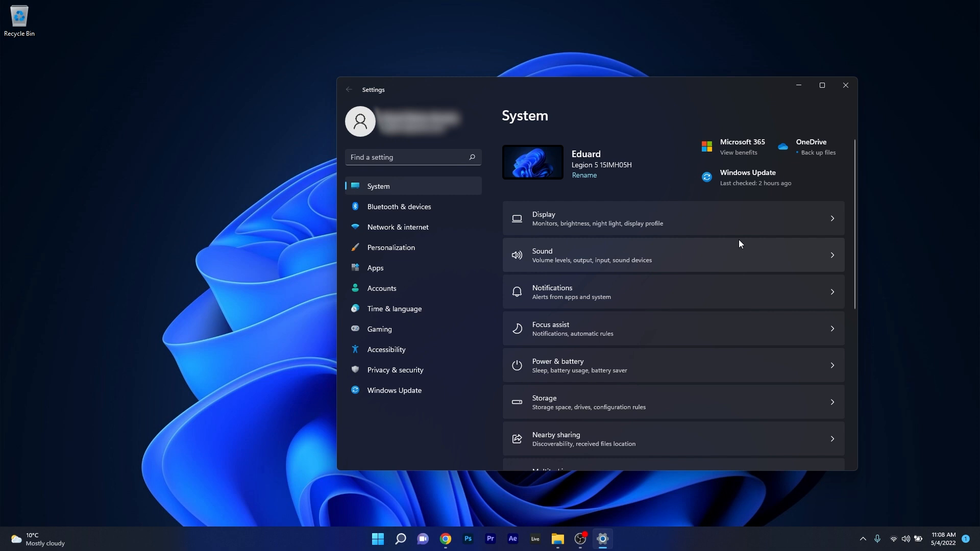
scroll("down", 3)
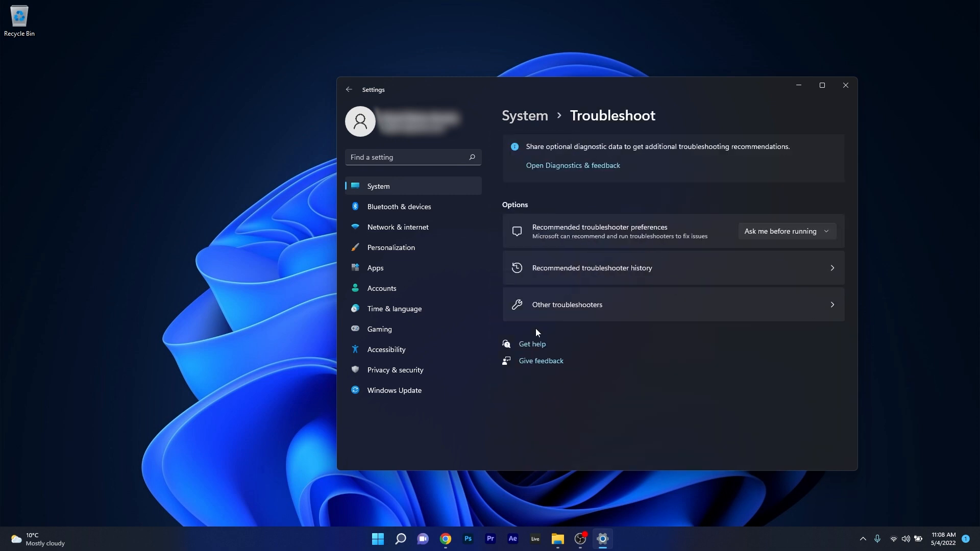
Run the Internet Connections troubleshooter from the Other troubleshooters list
left_click(566, 304)
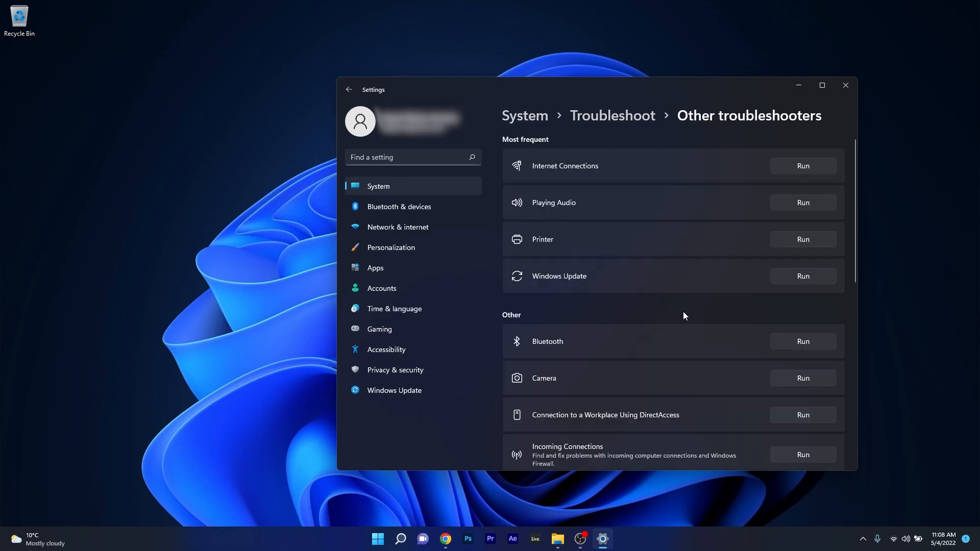
mouse_move(803, 165)
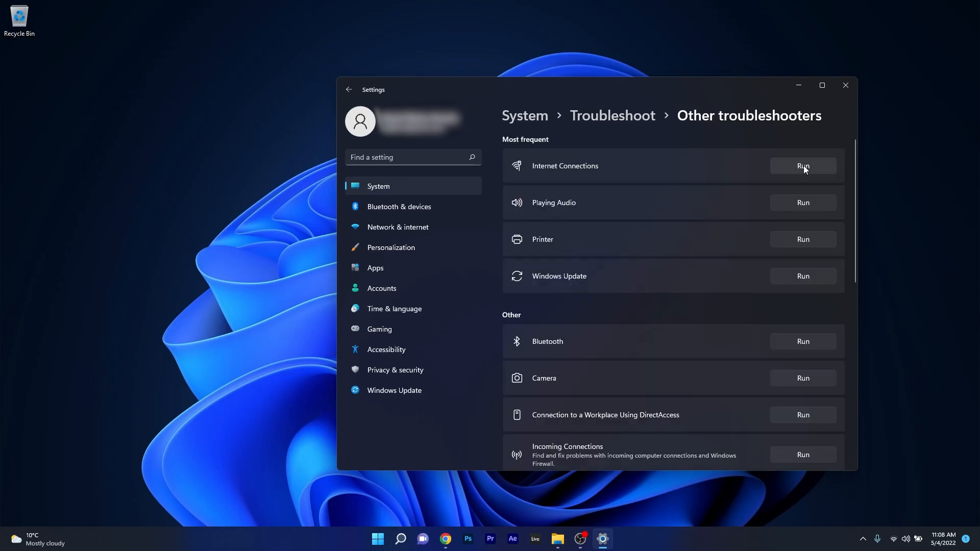
left_click(802, 165)
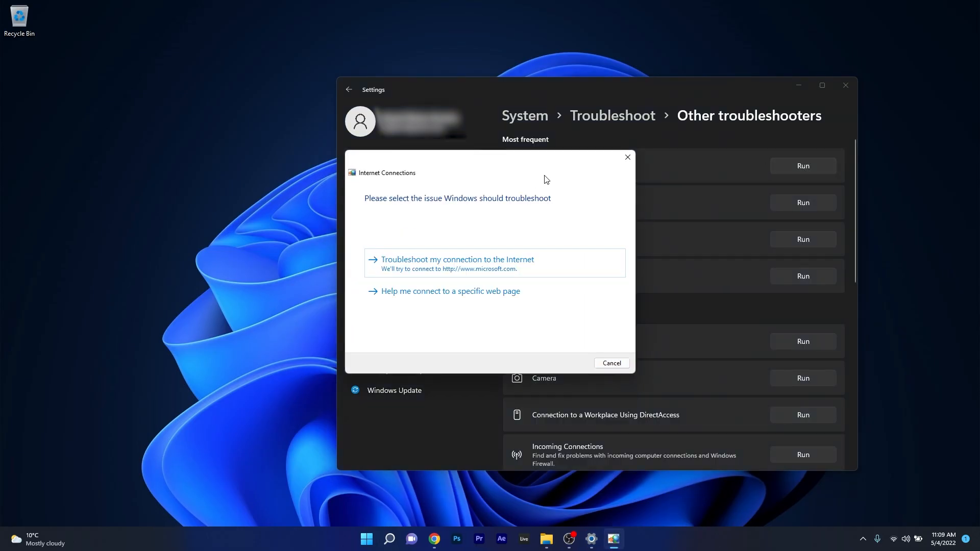
mouse_move(570, 178)
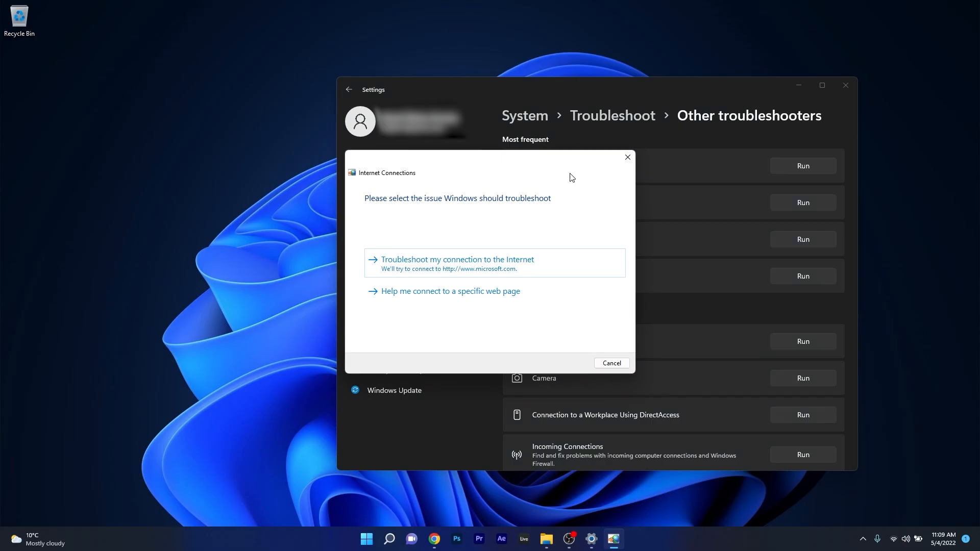
mouse_move(627, 157)
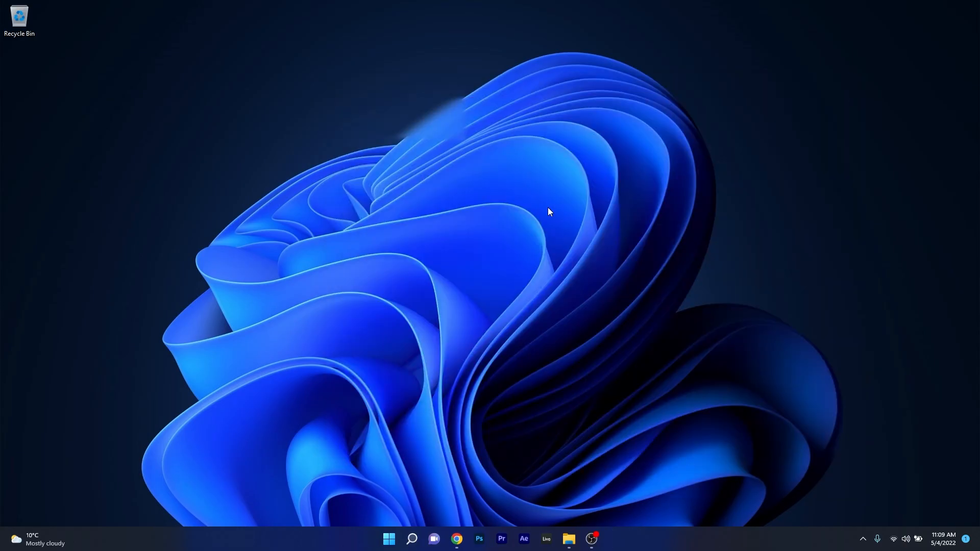
mouse_move(548, 208)
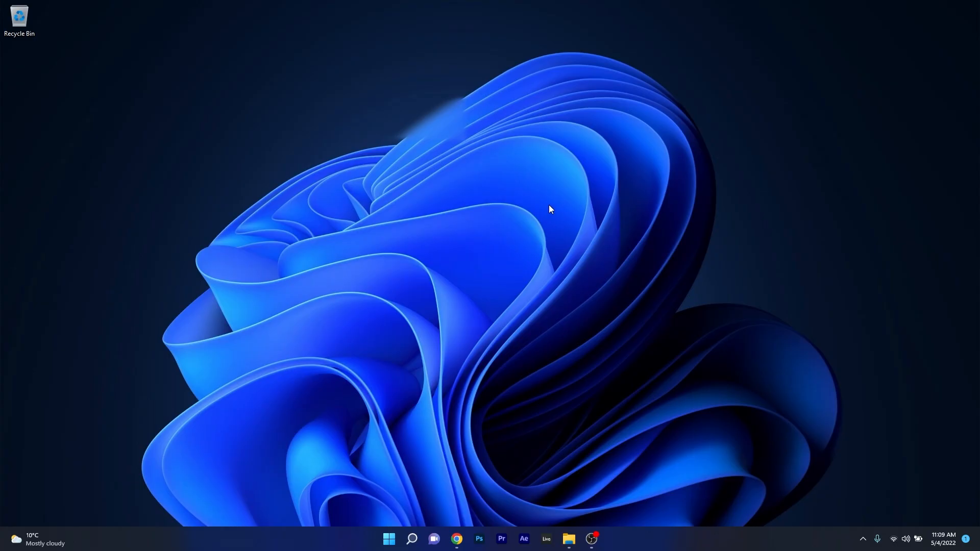
mouse_move(598, 483)
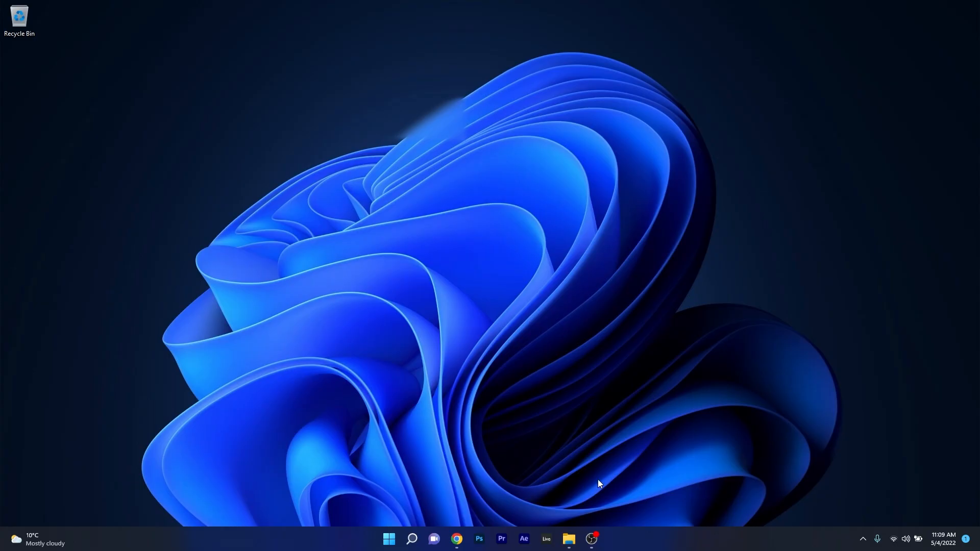